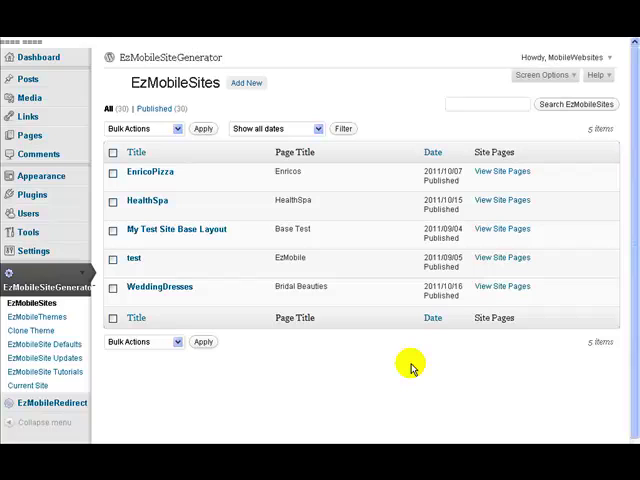
pyautogui.moveTo(30, 292)
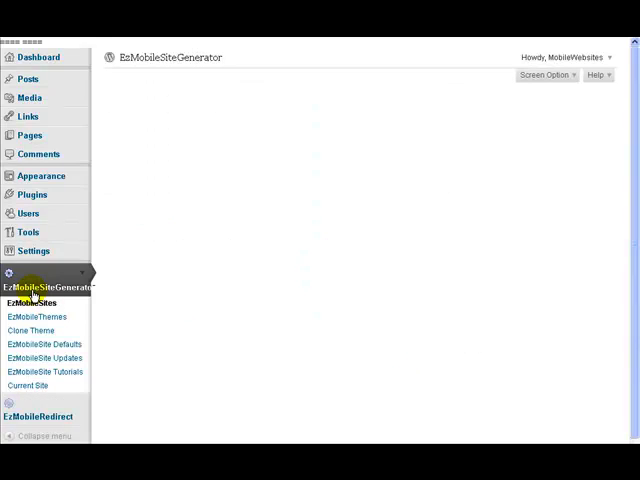
# - Edit EnricoPizza in Visual mode and review its welcome content, redirect, deactivation and phone preview
pyautogui.click(32, 302)
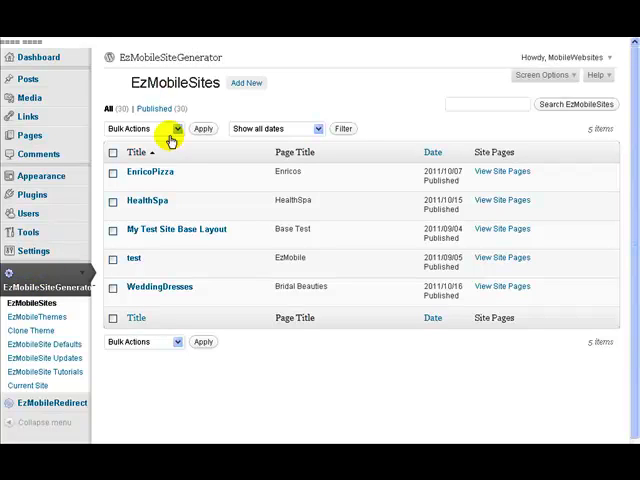
pyautogui.moveTo(32, 330)
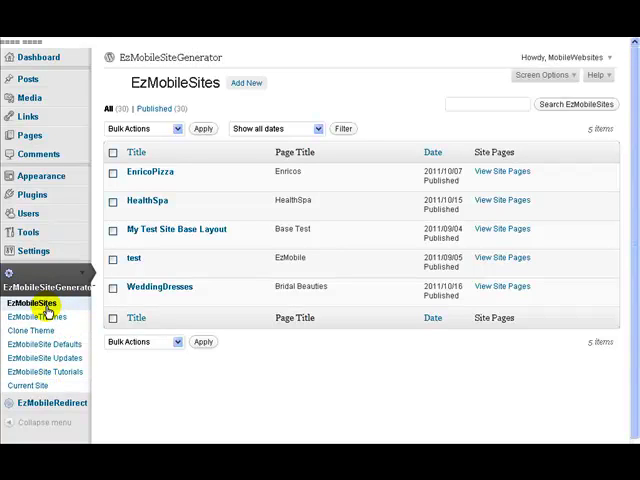
pyautogui.moveTo(40, 318)
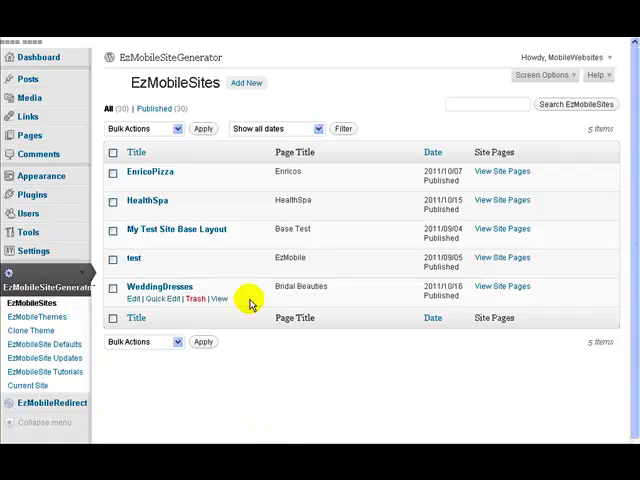
pyautogui.moveTo(256, 360)
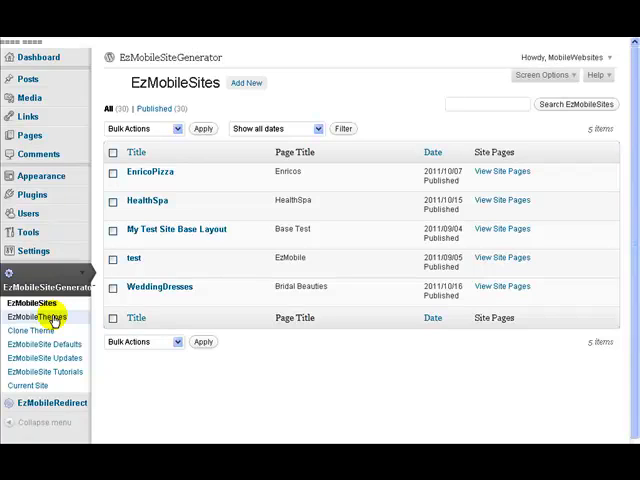
pyautogui.moveTo(36, 330)
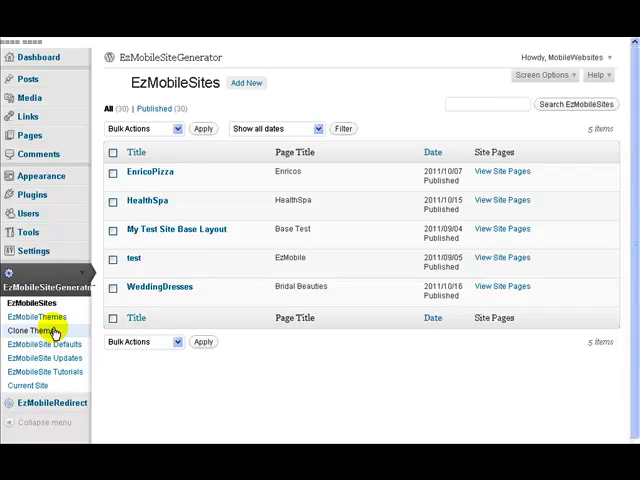
pyautogui.moveTo(40, 344)
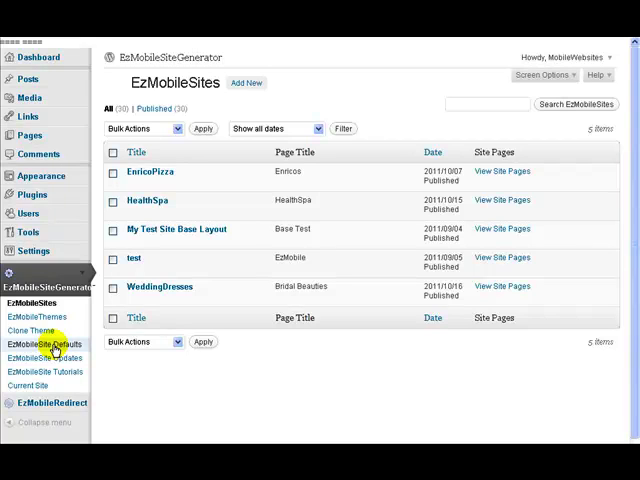
pyautogui.moveTo(42, 358)
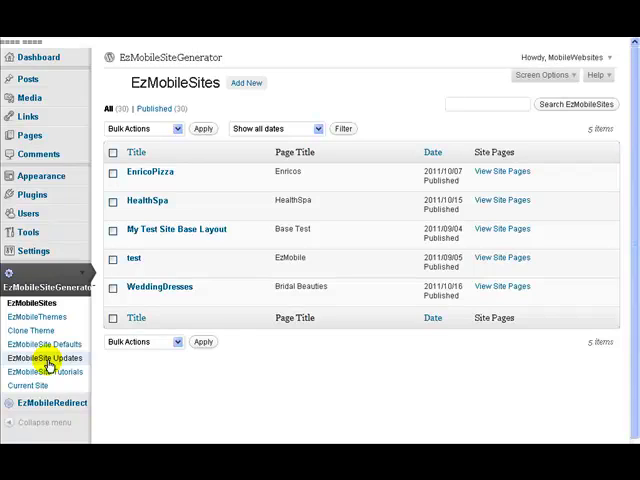
pyautogui.moveTo(52, 372)
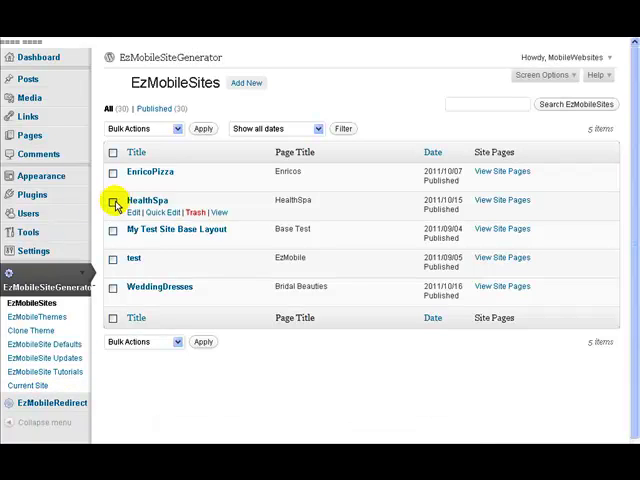
pyautogui.moveTo(132, 184)
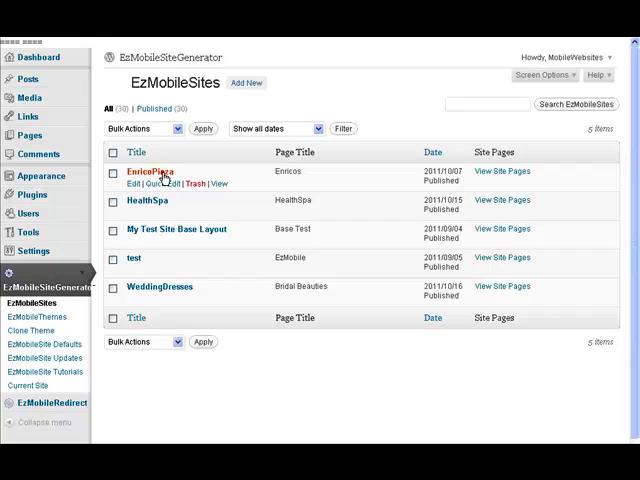
pyautogui.click(150, 170)
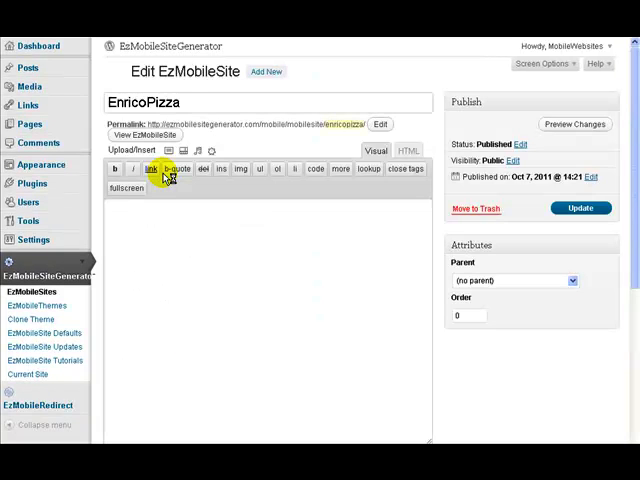
pyautogui.click(374, 152)
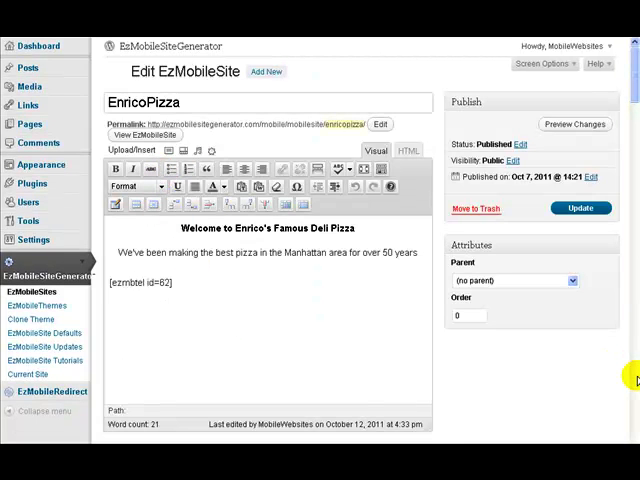
pyautogui.scroll(-3)
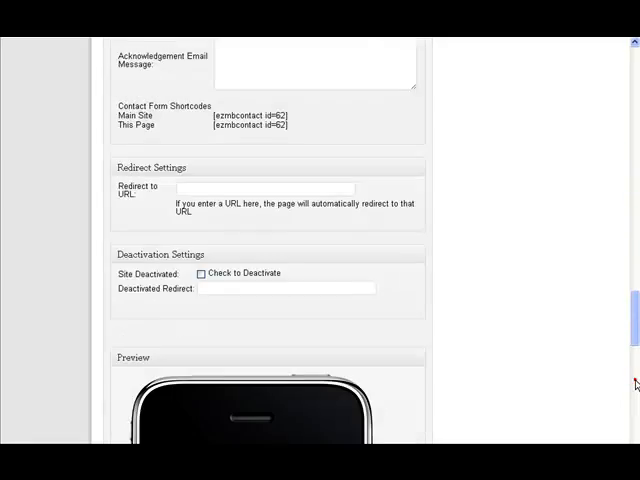
pyautogui.scroll(-3)
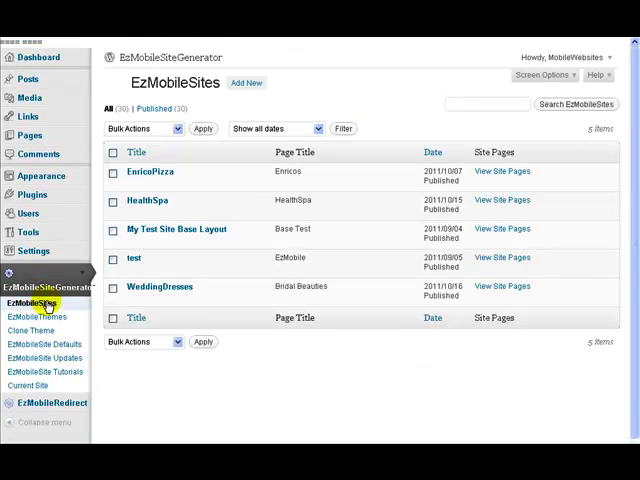
pyautogui.moveTo(144, 172)
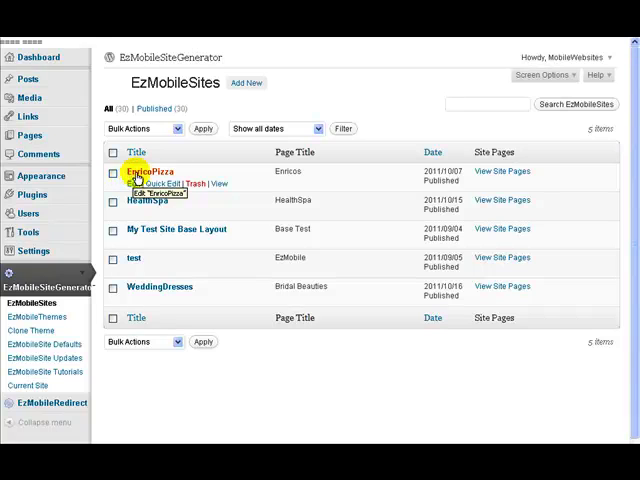
pyautogui.moveTo(520, 172)
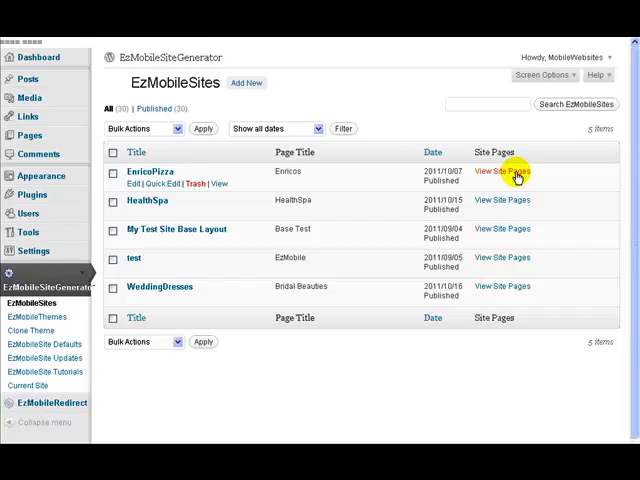
# - Show EnricoPizza's child pages via View Site Pages: Opening Hours, Menu, Stuffed Cheese, Location, Free Delivery
pyautogui.click(504, 172)
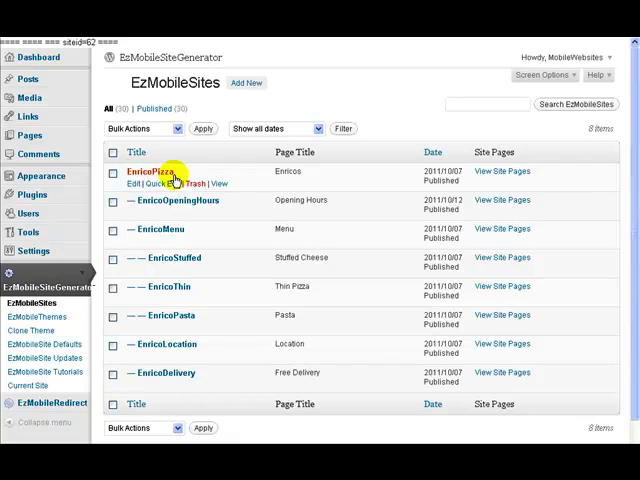
pyautogui.moveTo(132, 212)
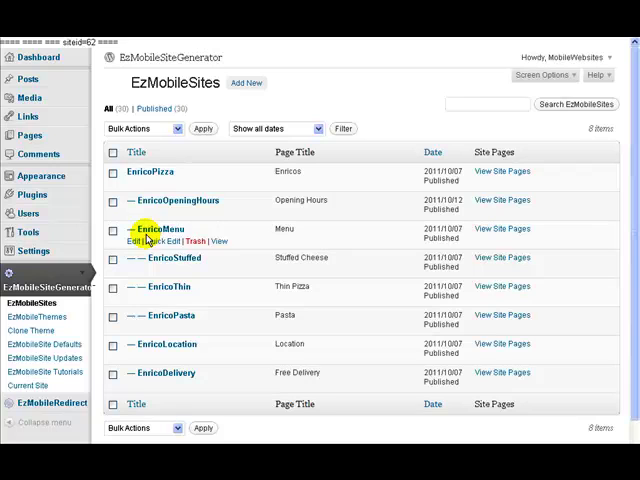
pyautogui.moveTo(112, 260)
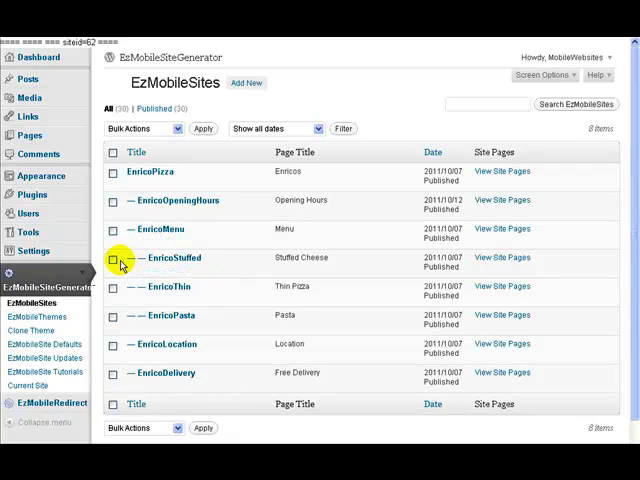
pyautogui.moveTo(164, 258)
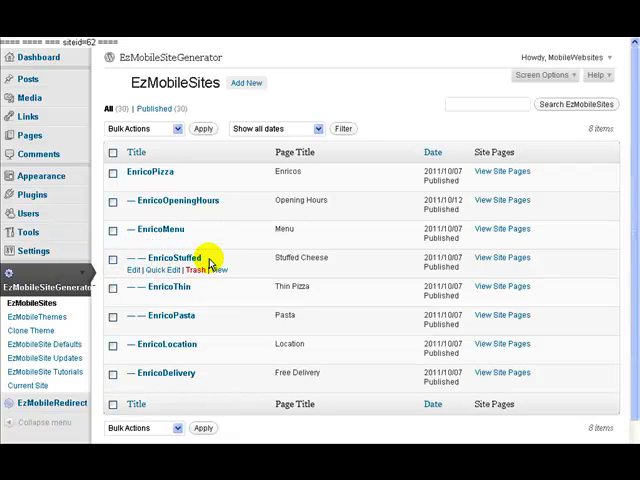
pyautogui.moveTo(208, 318)
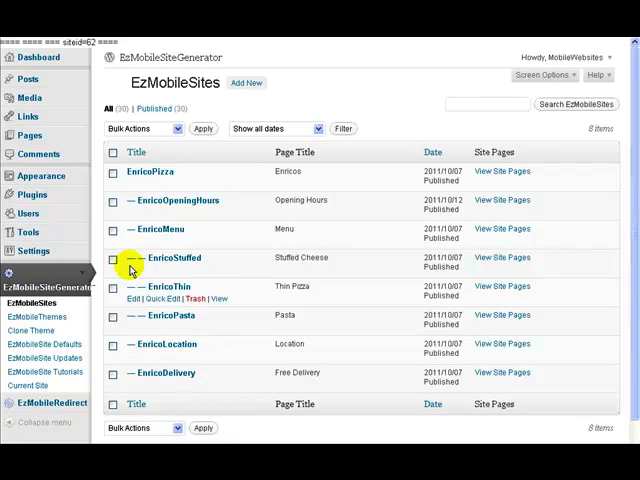
pyautogui.click(136, 152)
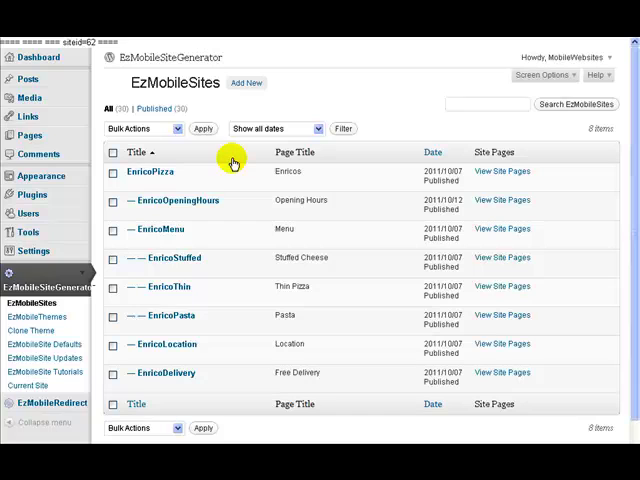
pyautogui.moveTo(36, 252)
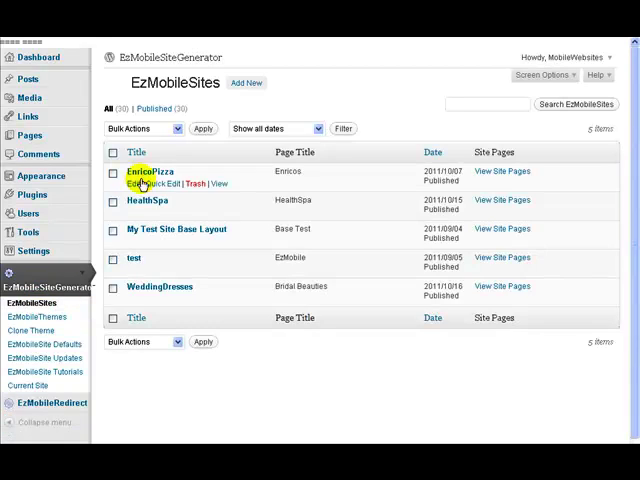
pyautogui.moveTo(160, 288)
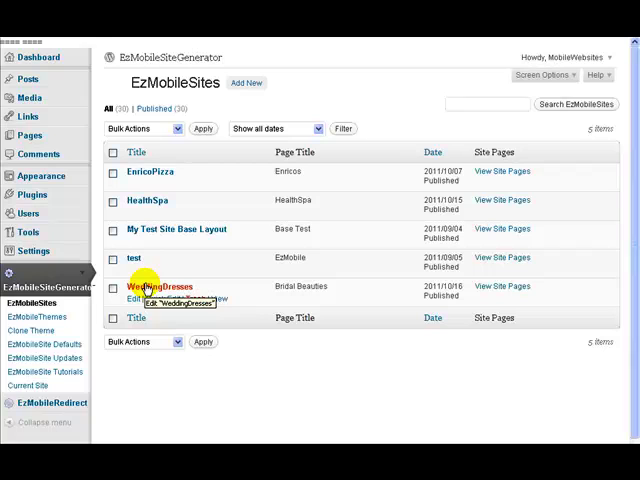
pyautogui.moveTo(148, 172)
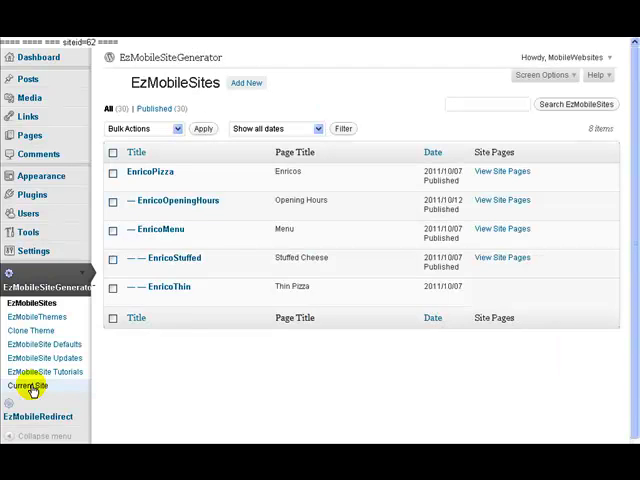
# - Scroll through EnricoPizza's page list reached from the Current Site menu entry
pyautogui.scroll(-3)
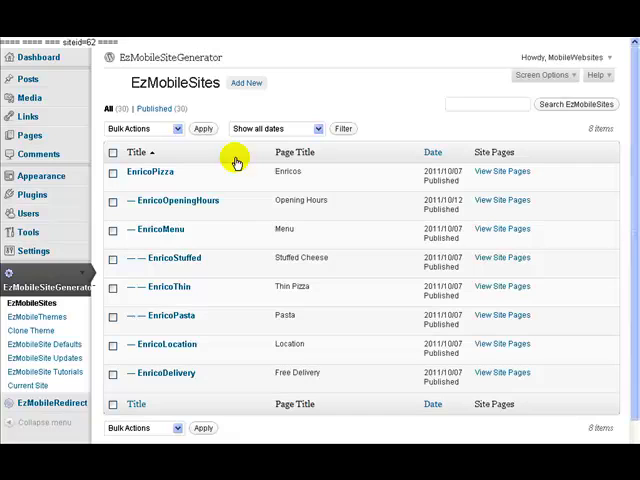
pyautogui.moveTo(220, 156)
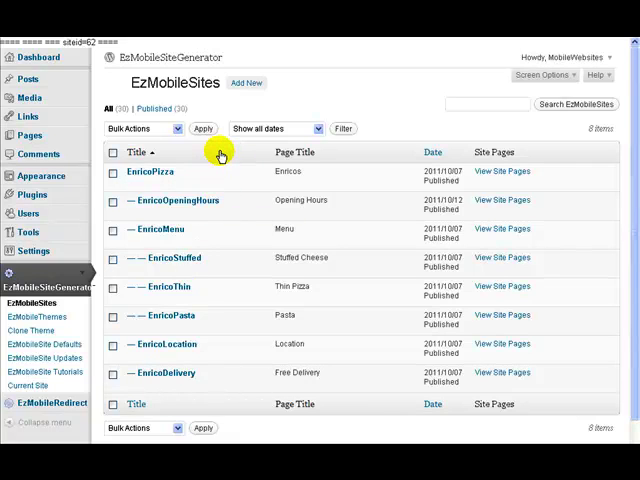
pyautogui.moveTo(170, 200)
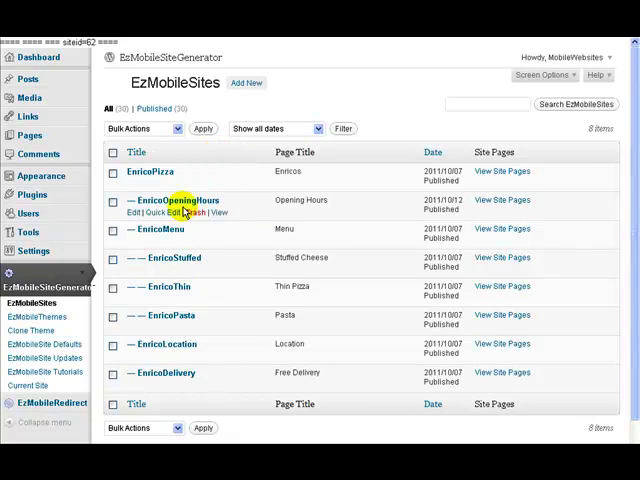
pyautogui.moveTo(80, 312)
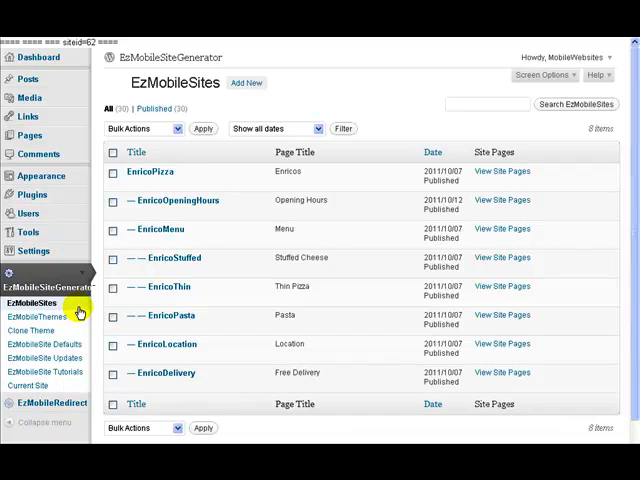